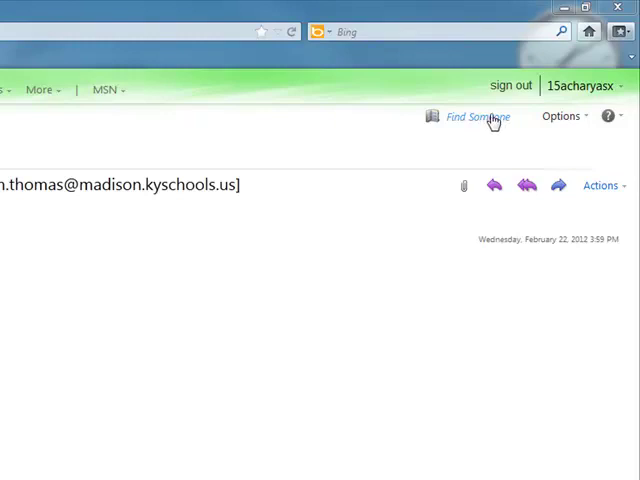
{"action": "mouse_move", "coordinate": [508, 120]}
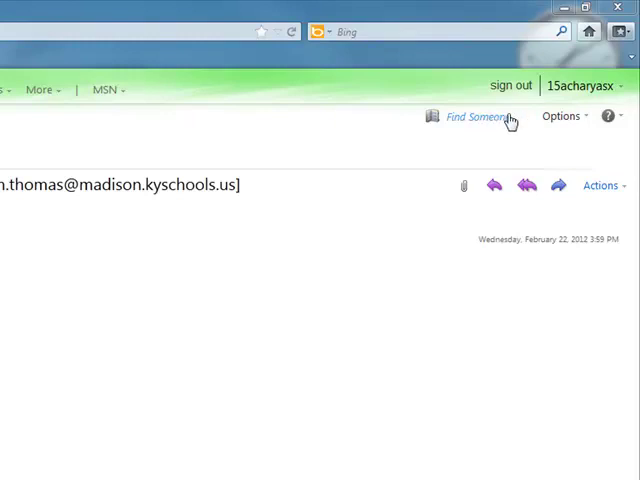
{"action": "mouse_move", "coordinate": [502, 119]}
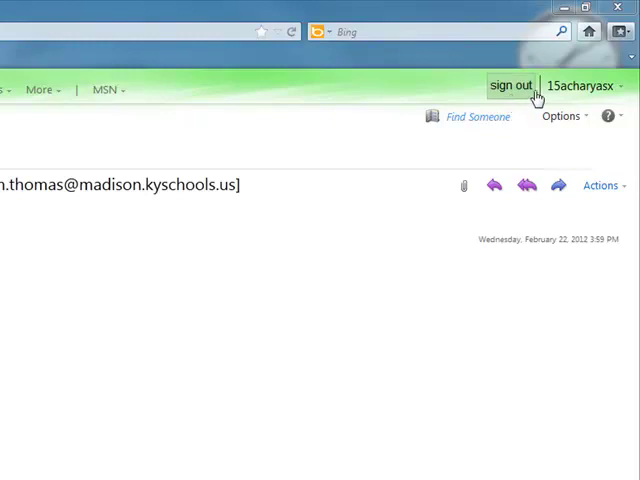
{"action": "mouse_move", "coordinate": [578, 86]}
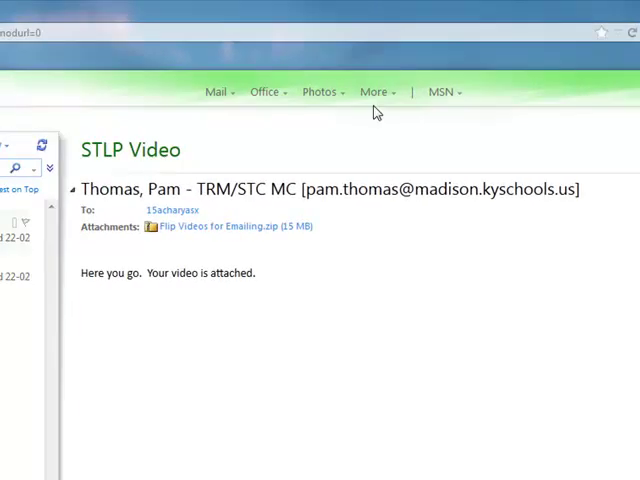
{"action": "mouse_move", "coordinate": [299, 108]}
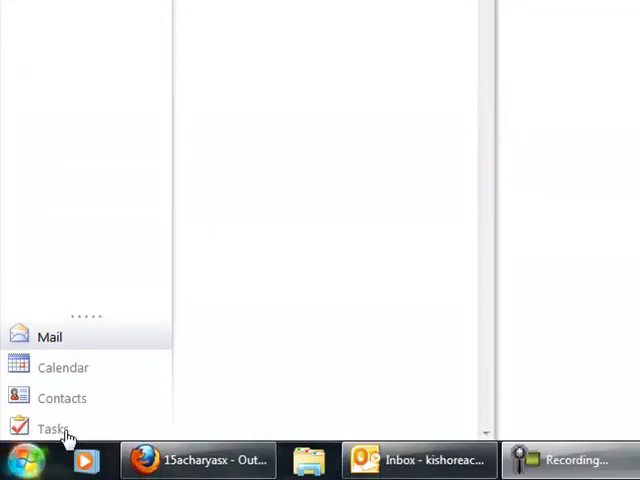
{"action": "mouse_move", "coordinate": [40, 367]}
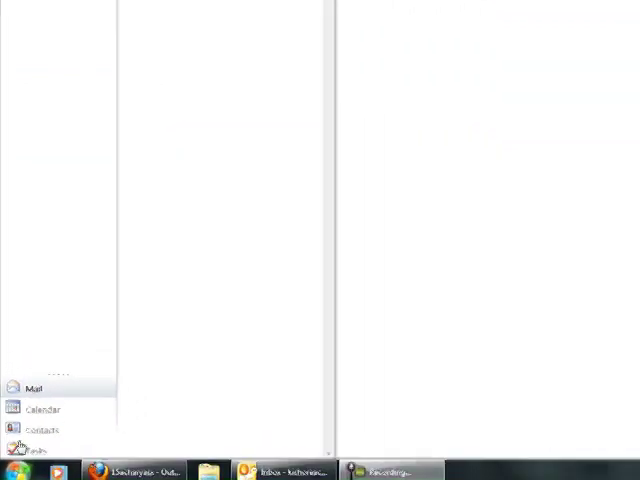
- Return to Outlook Web App in Firefox from desktop Outlook via the taskbar
{"action": "left_click", "coordinate": [33, 388]}
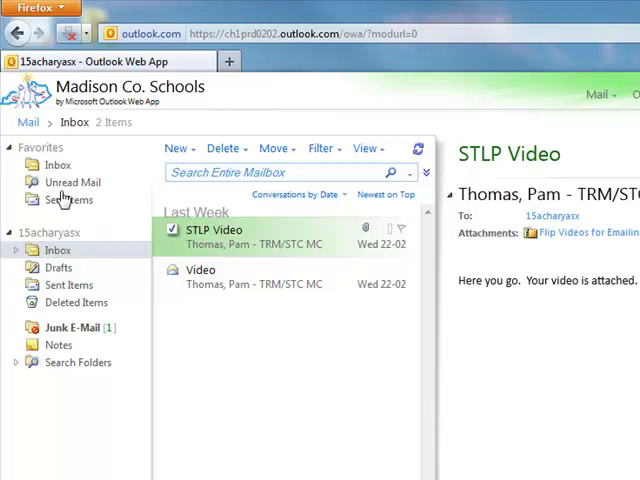
{"action": "mouse_move", "coordinate": [91, 388]}
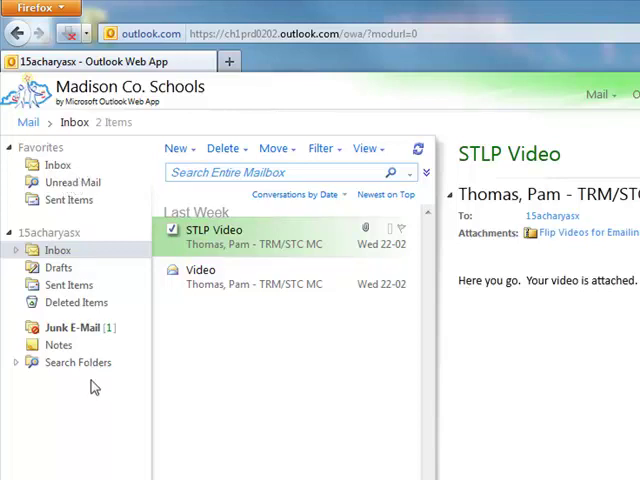
{"action": "mouse_move", "coordinate": [125, 290]}
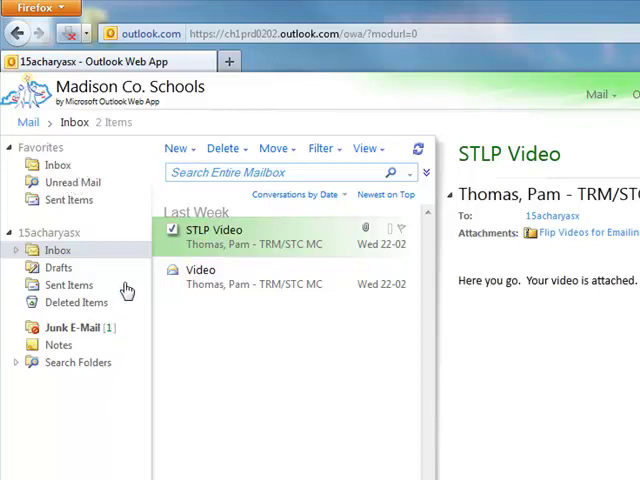
{"action": "mouse_move", "coordinate": [295, 126]}
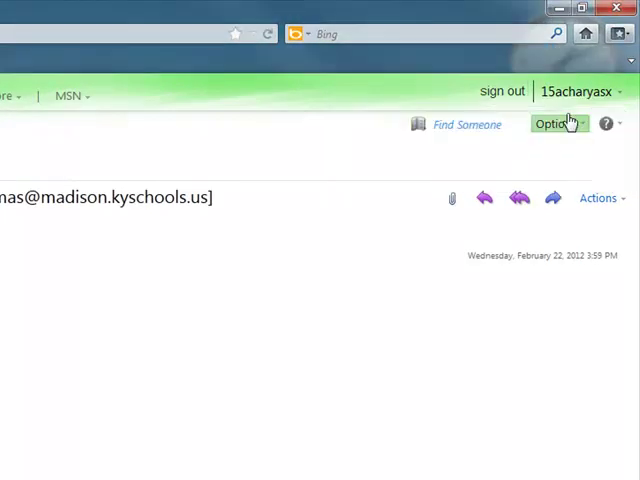
- Choose See All Options from the Options menu to show forwarding and password shortcuts
{"action": "left_click", "coordinate": [552, 124]}
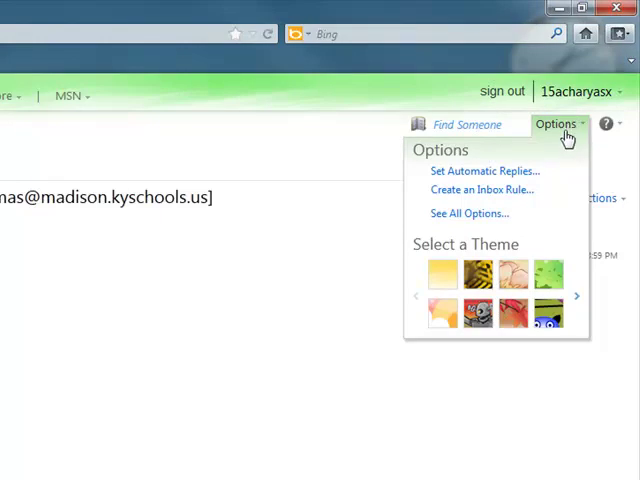
{"action": "mouse_move", "coordinate": [563, 153]}
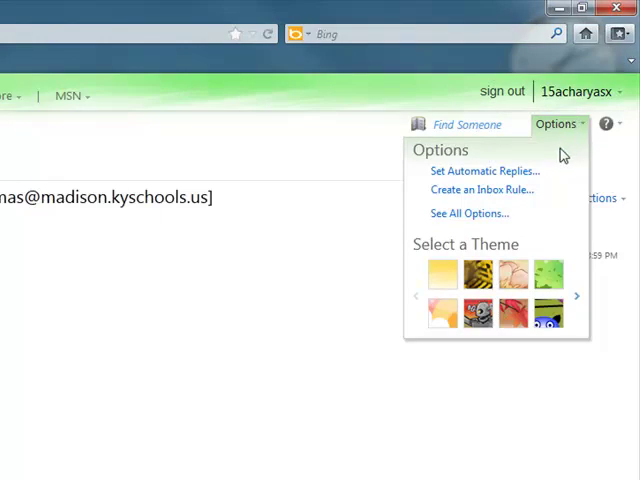
{"action": "mouse_move", "coordinate": [538, 160]}
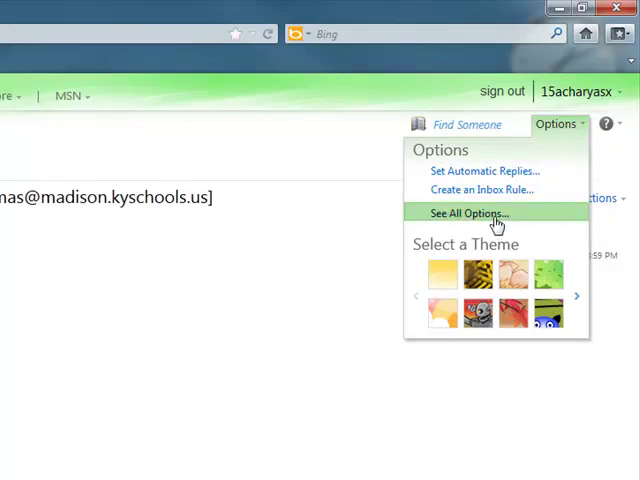
{"action": "left_click", "coordinate": [466, 213]}
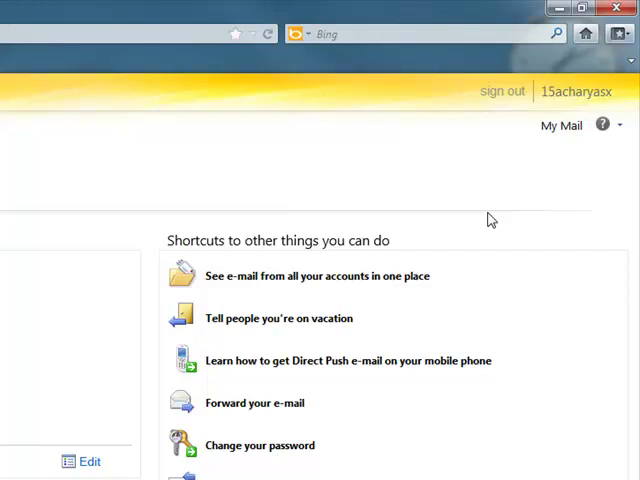
{"action": "mouse_move", "coordinate": [458, 259]}
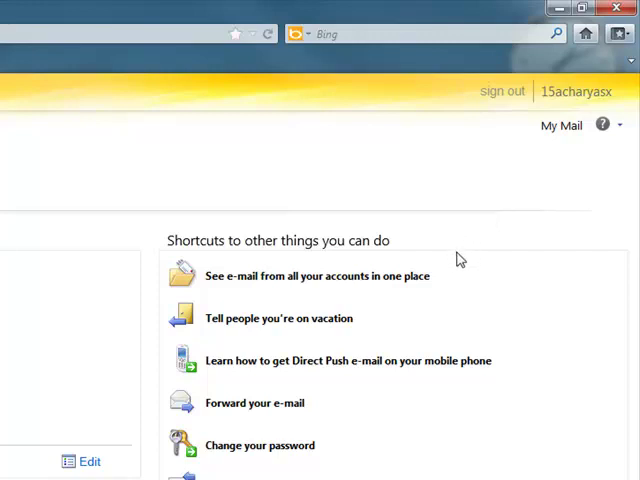
{"action": "mouse_move", "coordinate": [342, 261]}
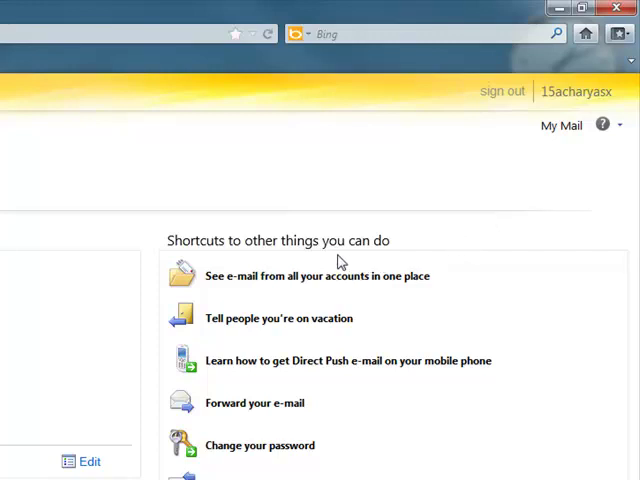
{"action": "mouse_move", "coordinate": [267, 123]}
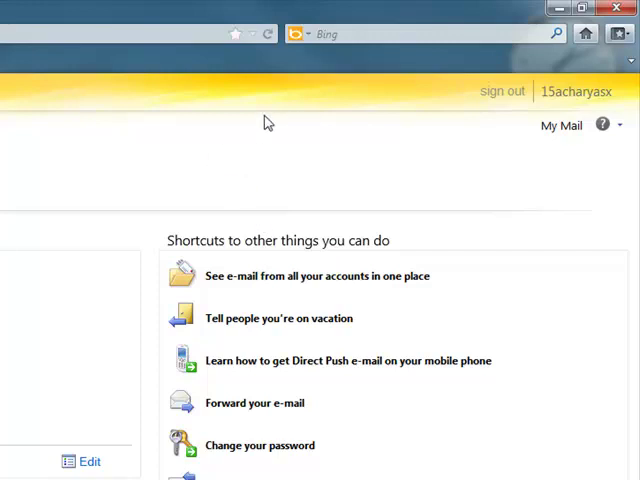
{"action": "mouse_move", "coordinate": [418, 241]}
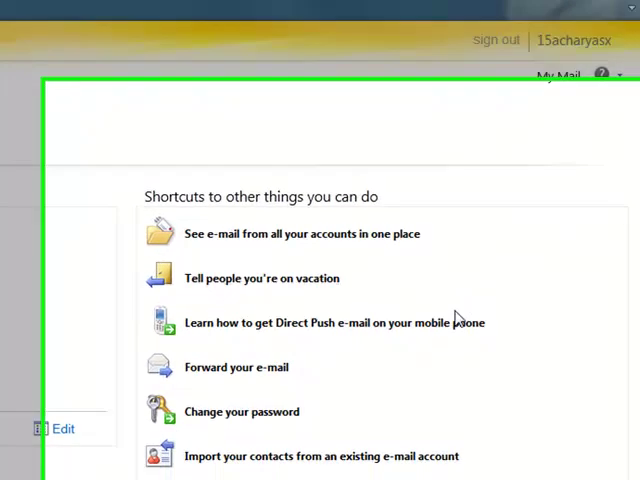
{"action": "scroll", "scroll_direction": "up", "scroll_amount": 3}
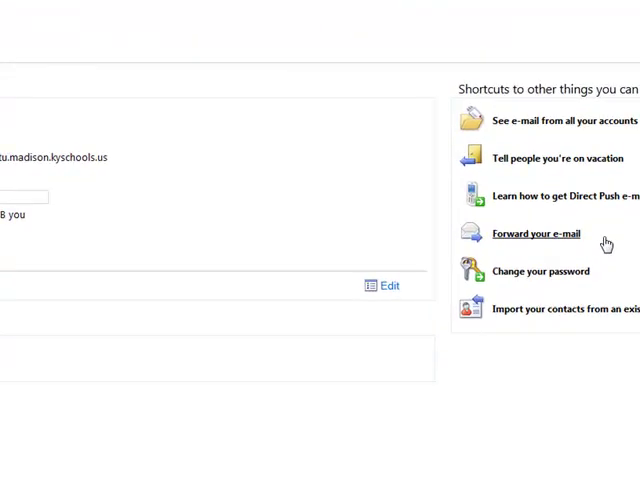
{"action": "mouse_move", "coordinate": [175, 235]}
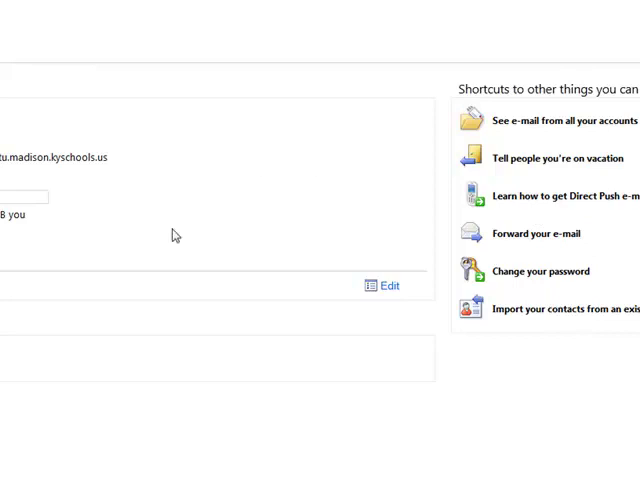
{"action": "mouse_move", "coordinate": [371, 47]}
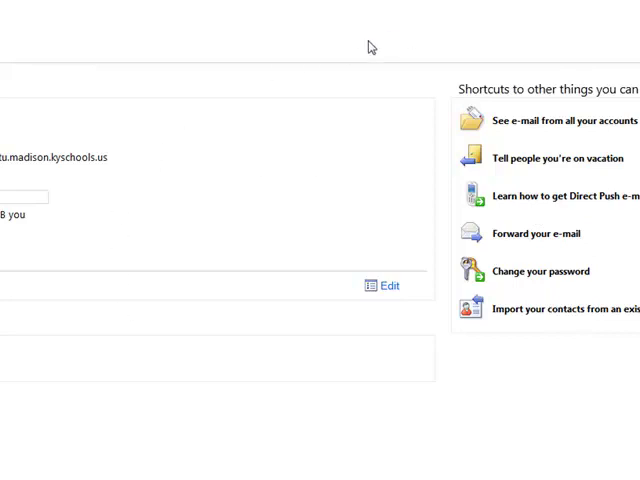
{"action": "scroll", "scroll_direction": "down", "scroll_amount": 3}
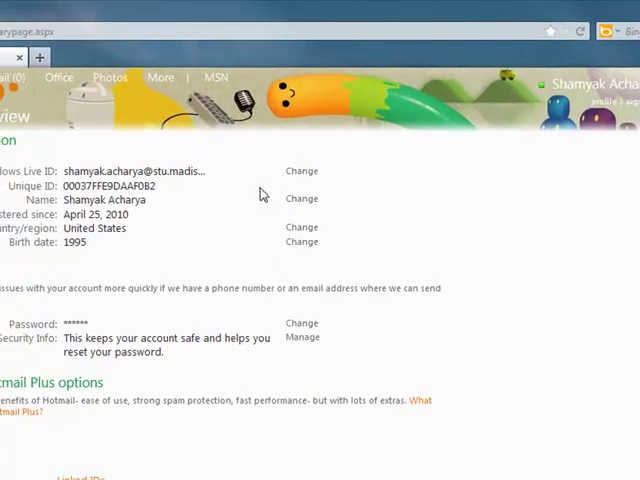
{"action": "mouse_move", "coordinate": [218, 190]}
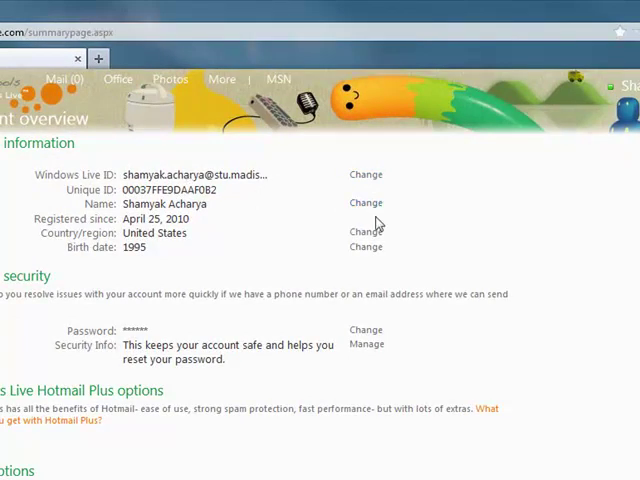
{"action": "mouse_move", "coordinate": [375, 230]}
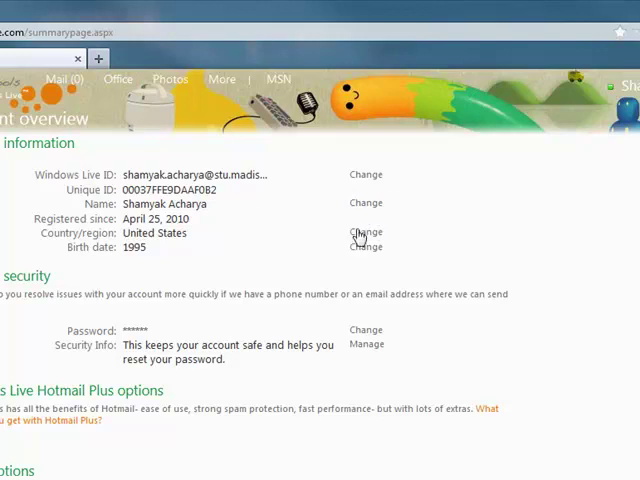
{"action": "mouse_move", "coordinate": [328, 243]}
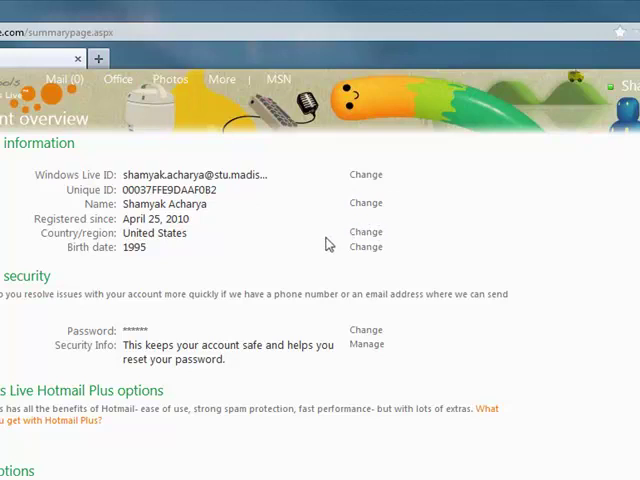
{"action": "mouse_move", "coordinate": [264, 289]}
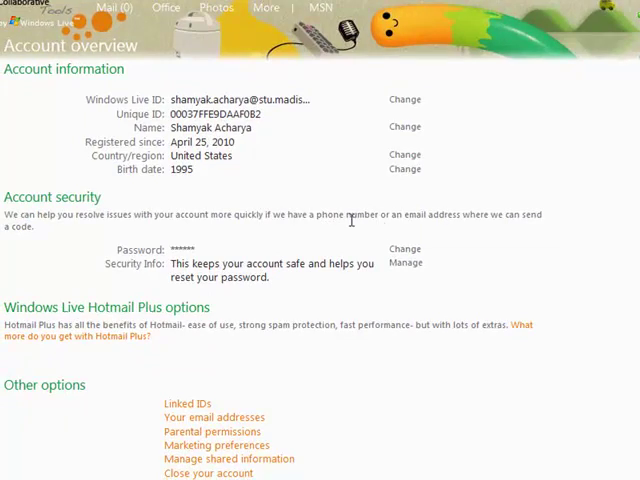
{"action": "mouse_move", "coordinate": [405, 250]}
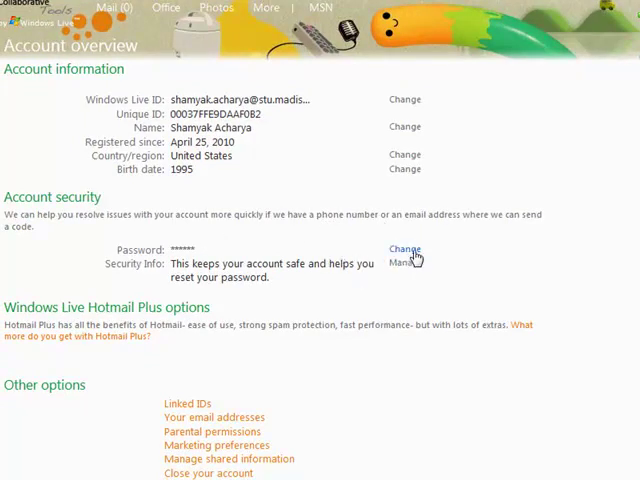
- Open Windows Live's Change your password form and focus the new password box
{"action": "left_click", "coordinate": [404, 249]}
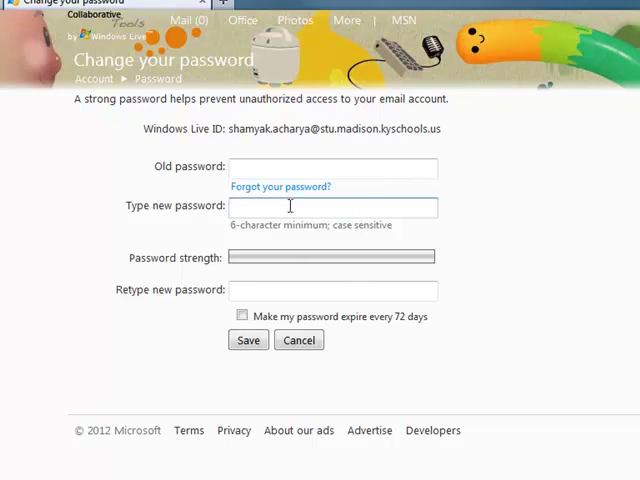
{"action": "mouse_move", "coordinate": [360, 288]}
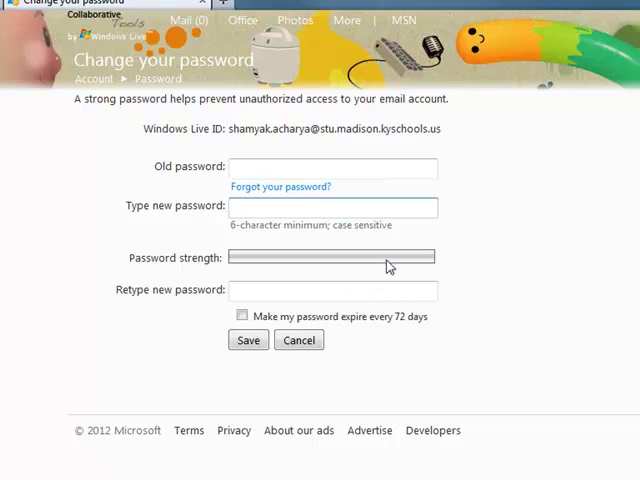
{"action": "left_click", "coordinate": [334, 207]}
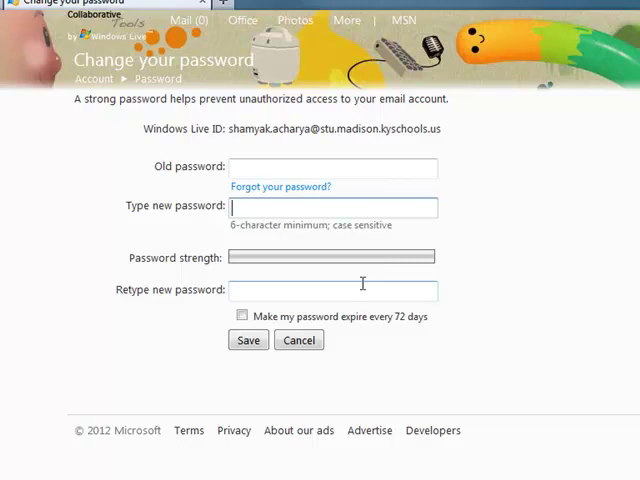
{"action": "scroll", "scroll_direction": "down", "scroll_amount": 3}
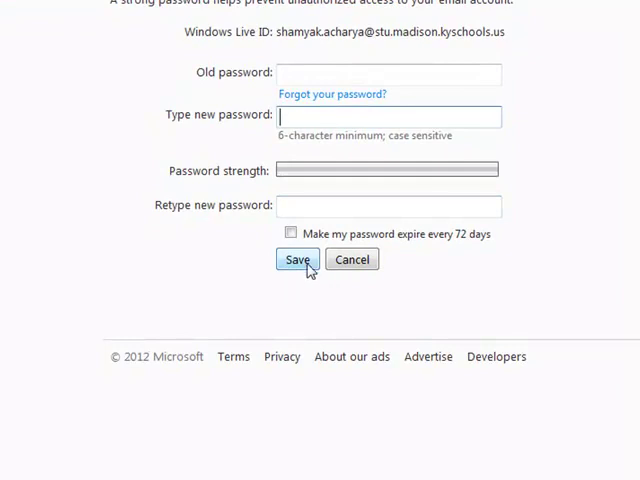
{"action": "mouse_move", "coordinate": [296, 263]}
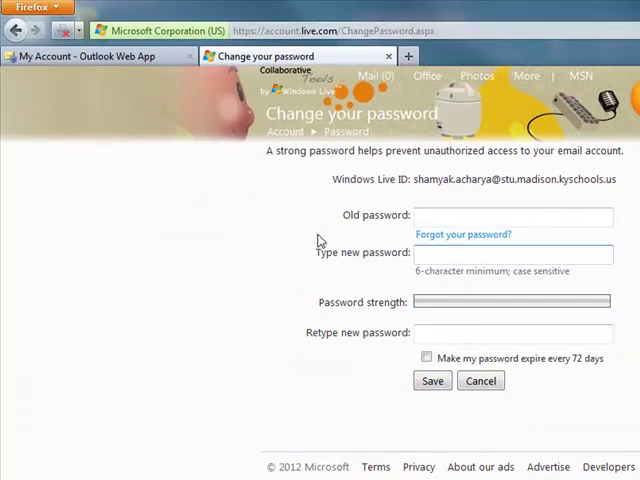
{"action": "mouse_move", "coordinate": [325, 258]}
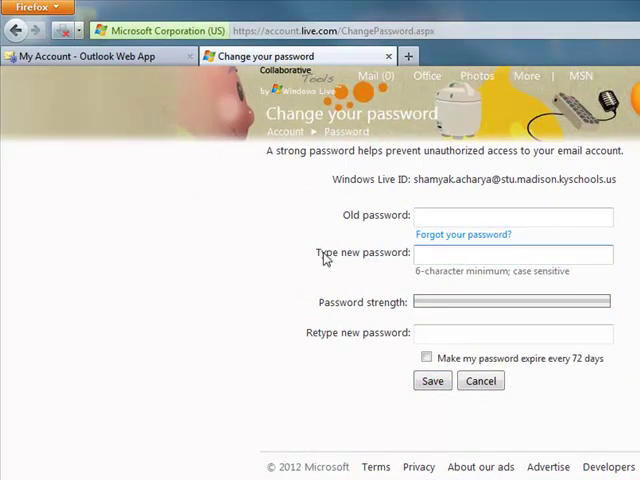
{"action": "left_click", "coordinate": [512, 255]}
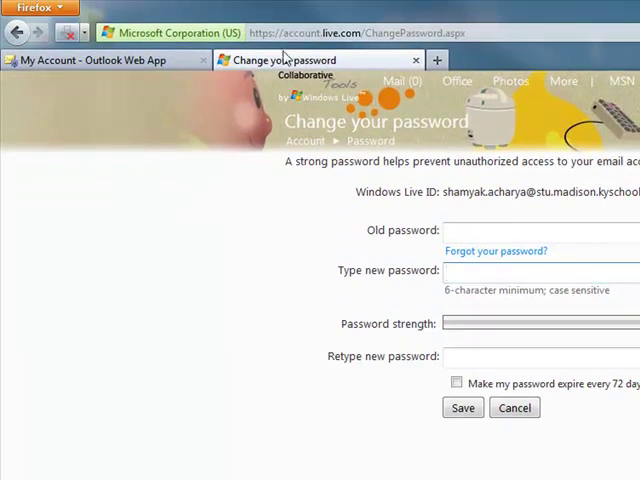
- Leave the password form unchanged and choose Inbox from the Mail dropdown
{"action": "left_click", "coordinate": [401, 81]}
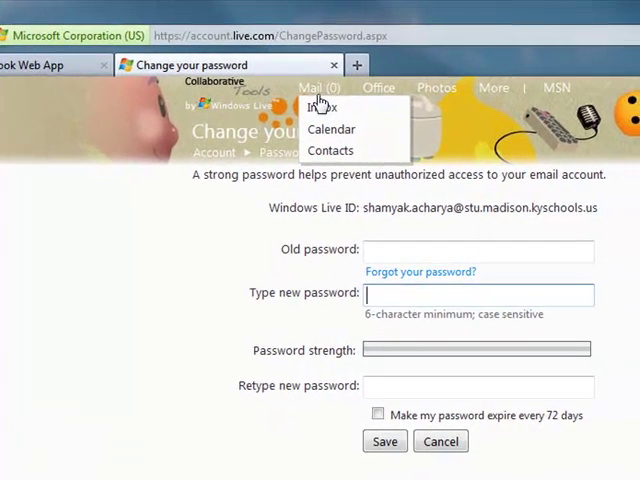
{"action": "mouse_move", "coordinate": [322, 107]}
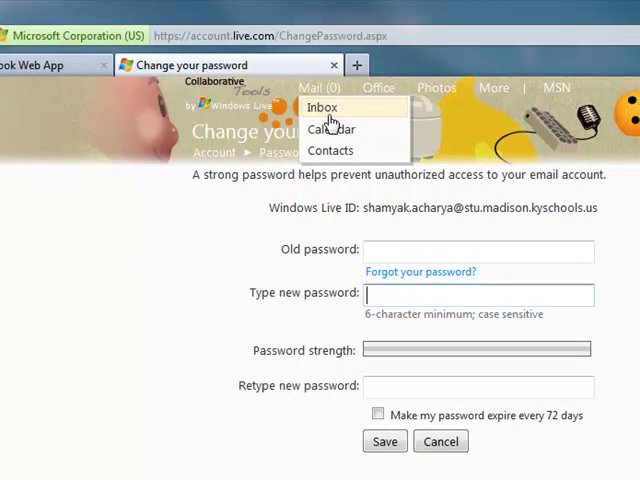
{"action": "mouse_move", "coordinate": [331, 129]}
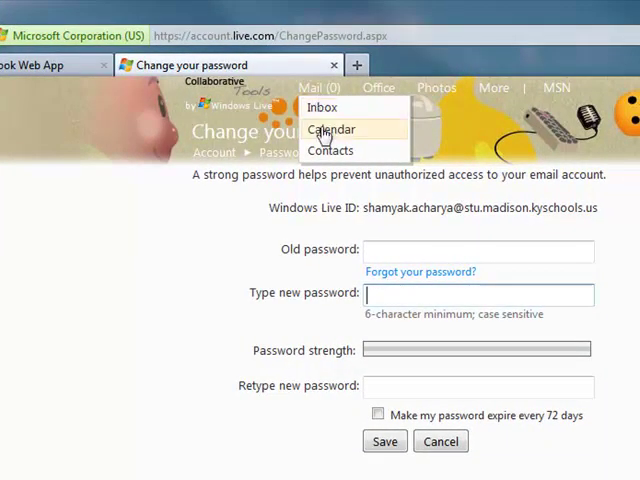
{"action": "mouse_move", "coordinate": [331, 150]}
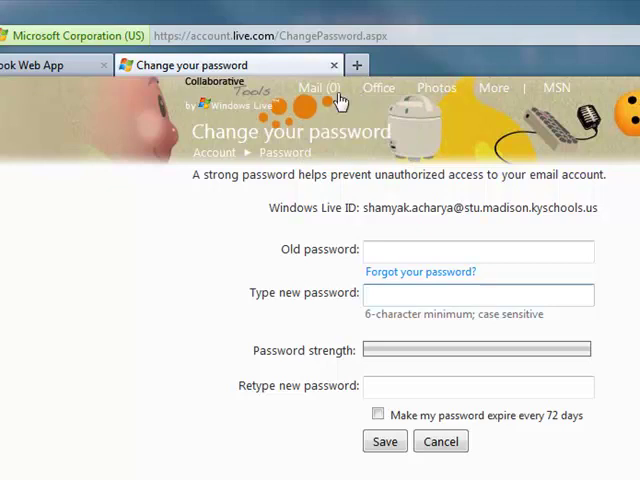
{"action": "left_click", "coordinate": [314, 88]}
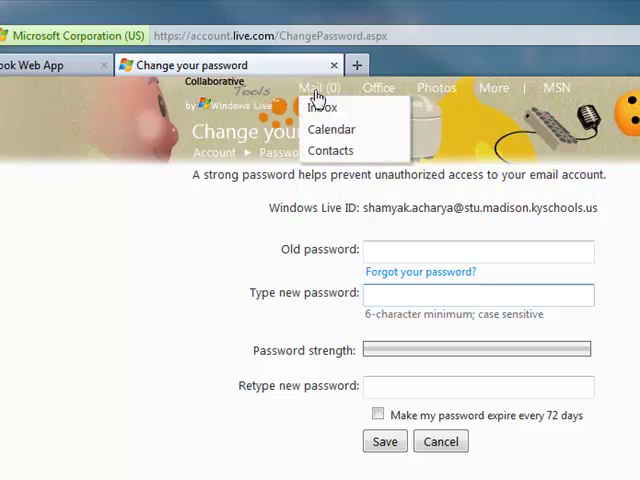
{"action": "mouse_move", "coordinate": [323, 107]}
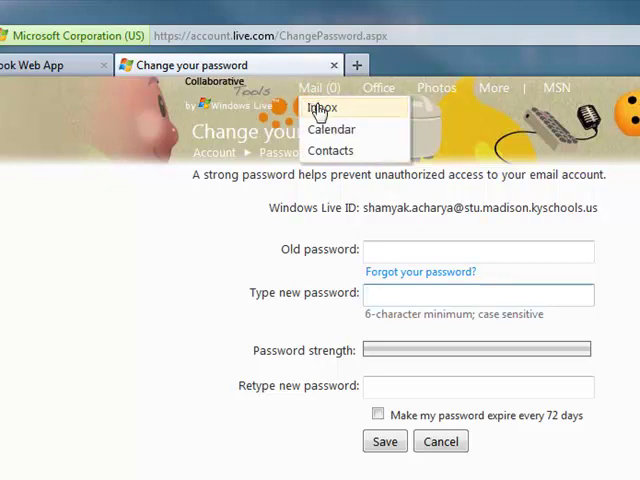
{"action": "left_click", "coordinate": [325, 107]}
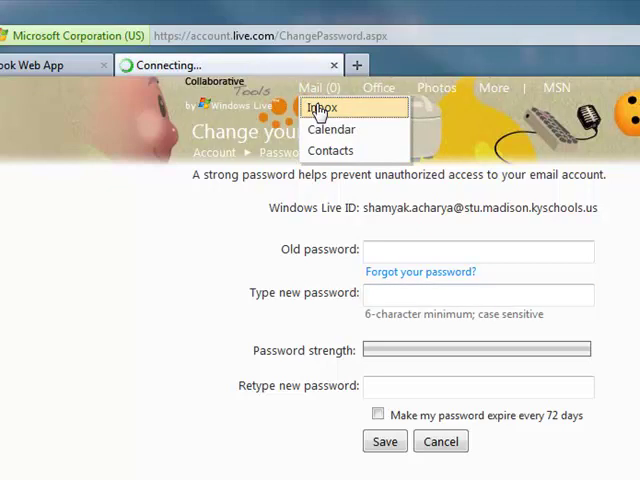
{"action": "left_click", "coordinate": [340, 107]}
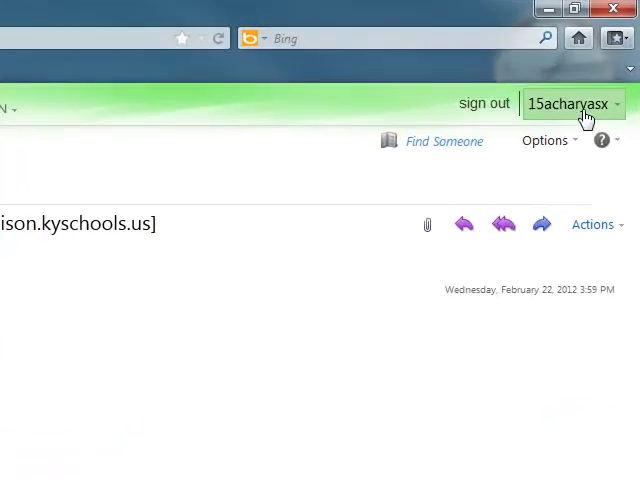
{"action": "mouse_move", "coordinate": [528, 108]}
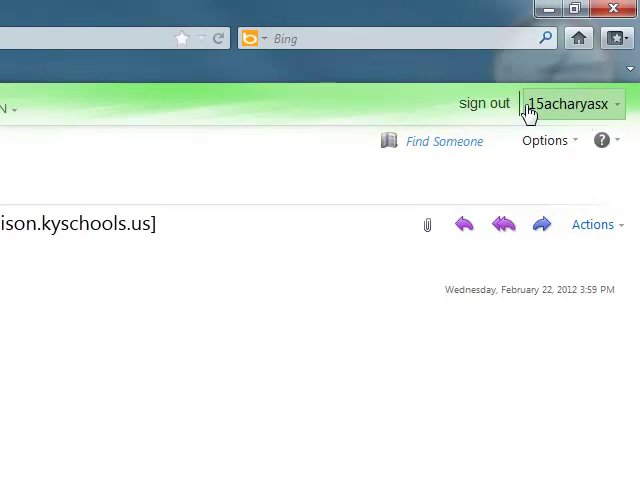
{"action": "mouse_move", "coordinate": [483, 103]}
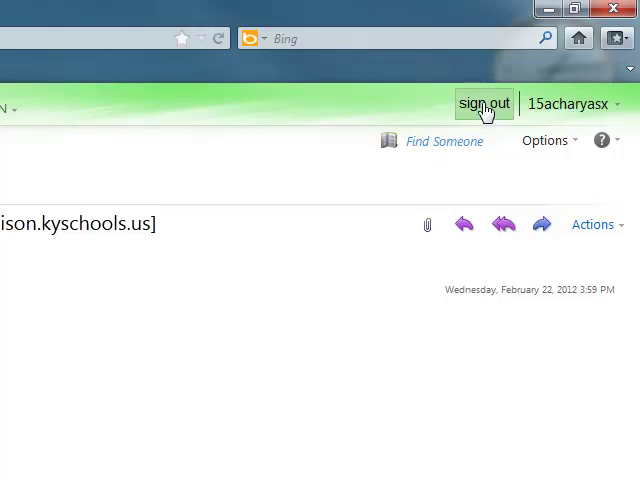